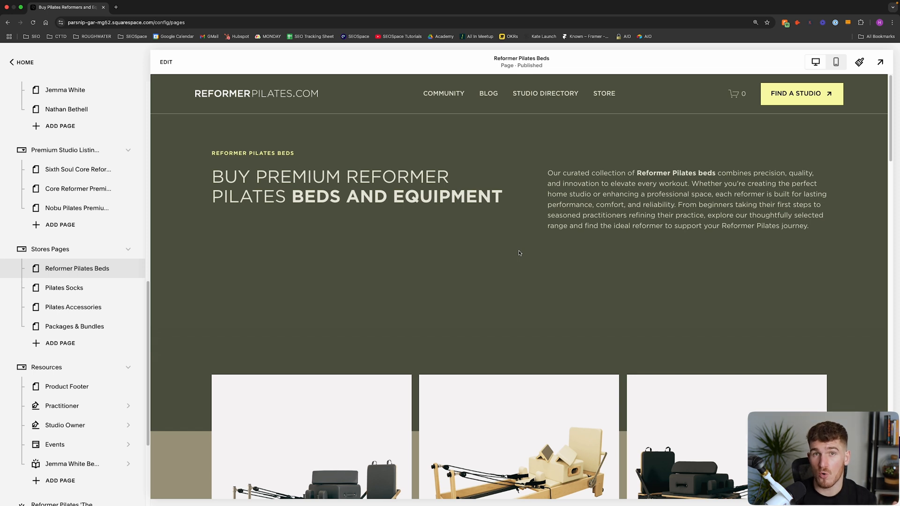
{"action": "mouse_move", "coordinate": [342, 227]}
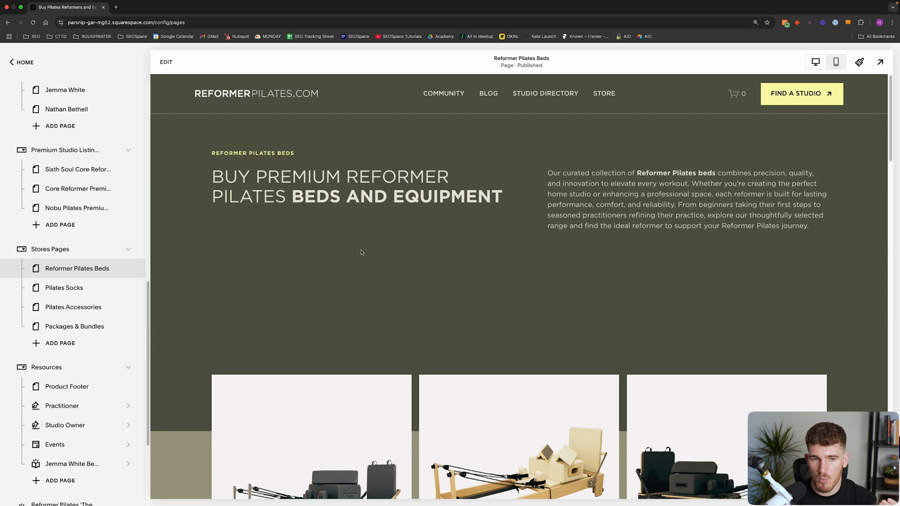
Open the top-ranking Align-Pilates site from the Google results, then return to SEOSpace Competitor Analysis.
{"action": "scroll", "scroll_direction": "down", "scroll_amount": 3}
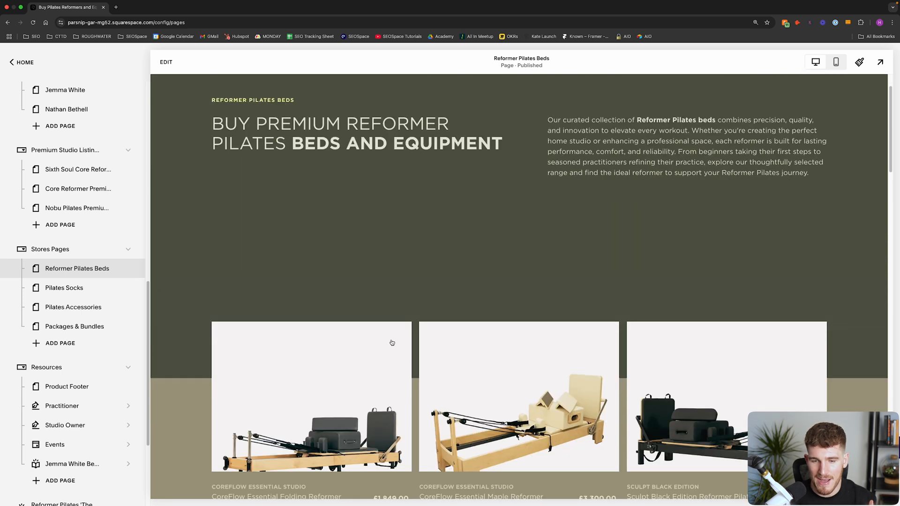
{"action": "scroll", "scroll_direction": "down", "scroll_amount": 3}
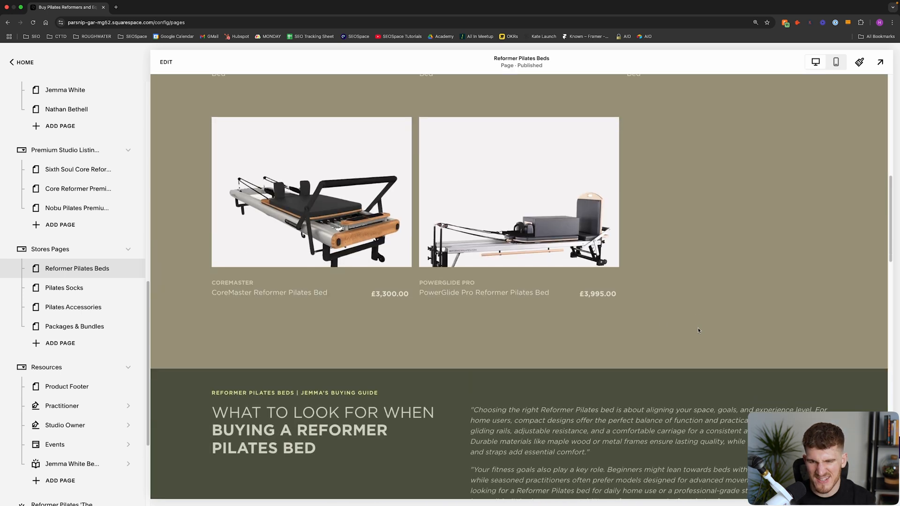
{"action": "scroll", "scroll_direction": "up", "scroll_amount": 3}
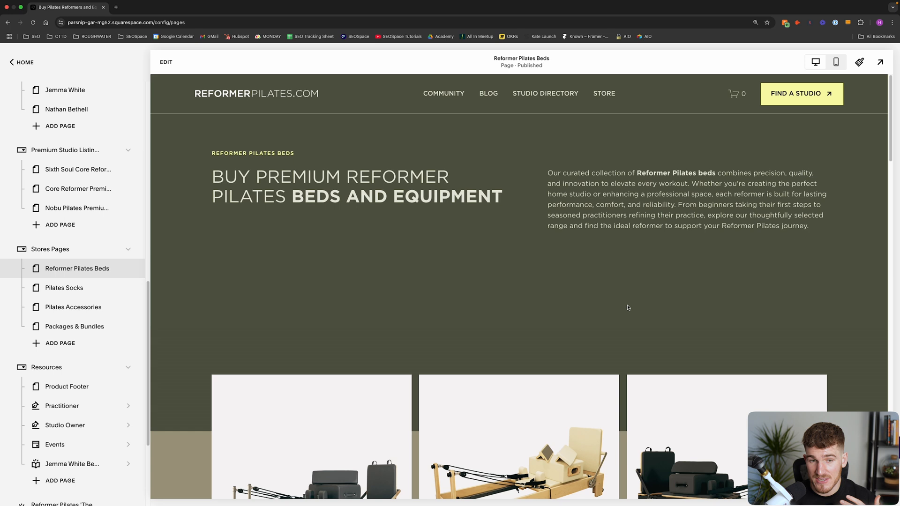
{"action": "mouse_move", "coordinate": [597, 272]}
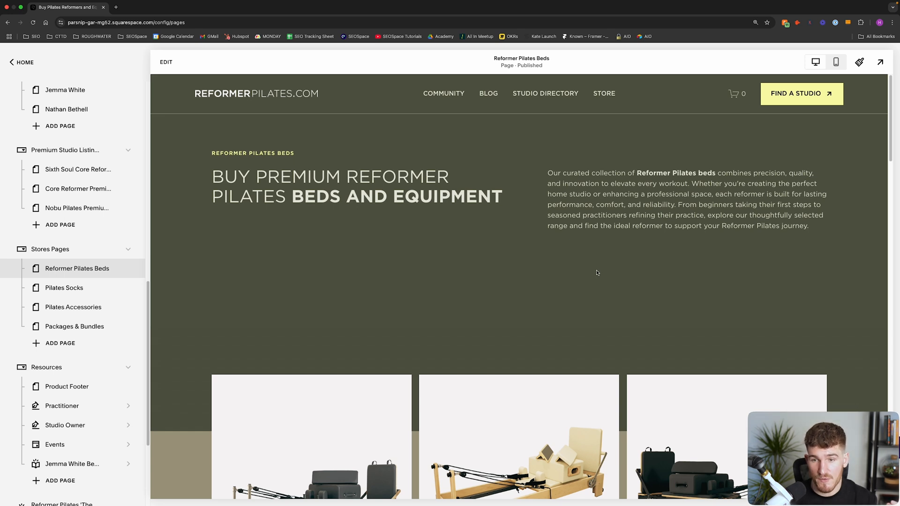
{"action": "mouse_move", "coordinate": [596, 273]}
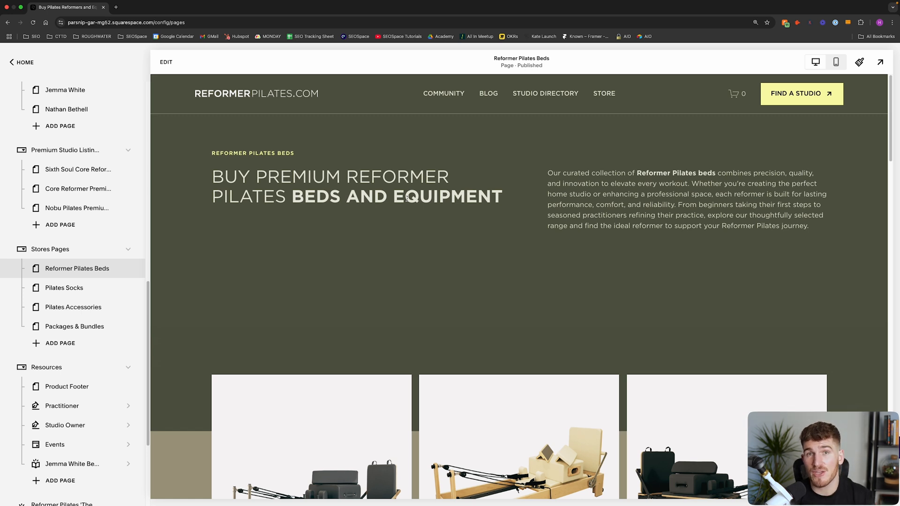
{"action": "left_click", "coordinate": [151, 7]}
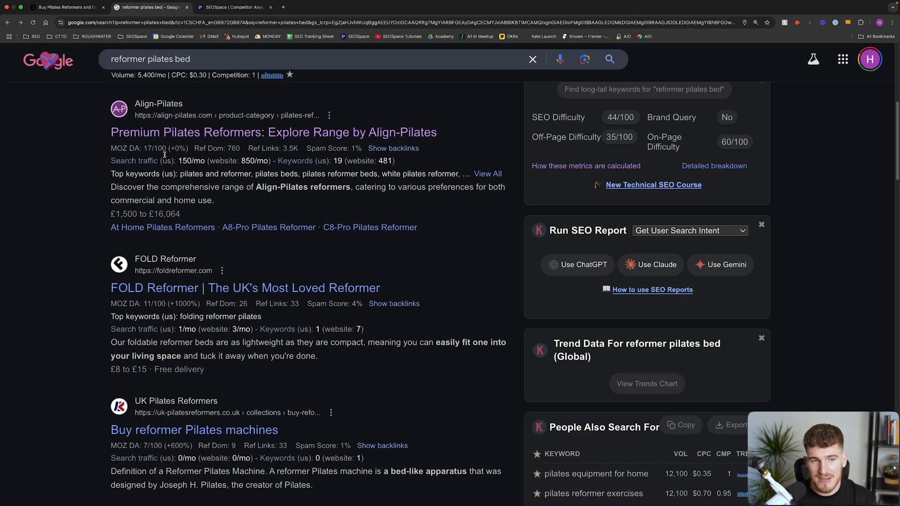
{"action": "mouse_move", "coordinate": [76, 111]}
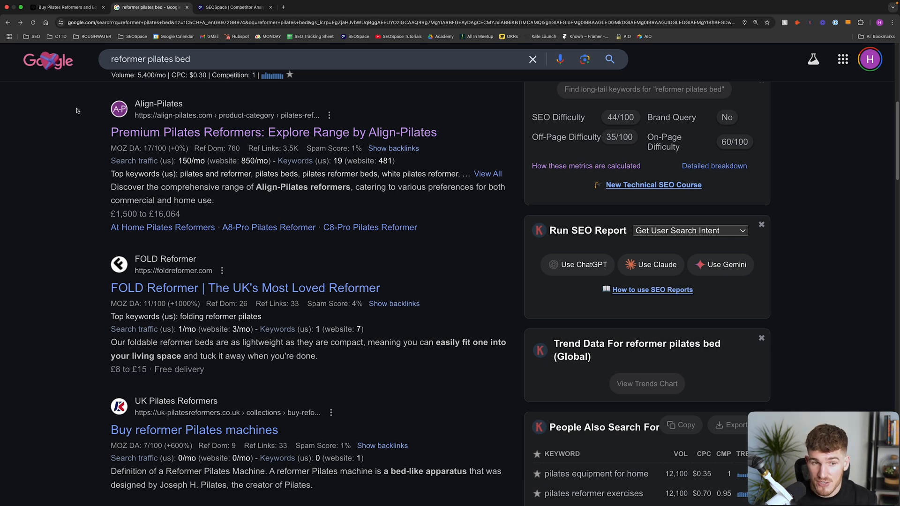
{"action": "left_click", "coordinate": [273, 132]}
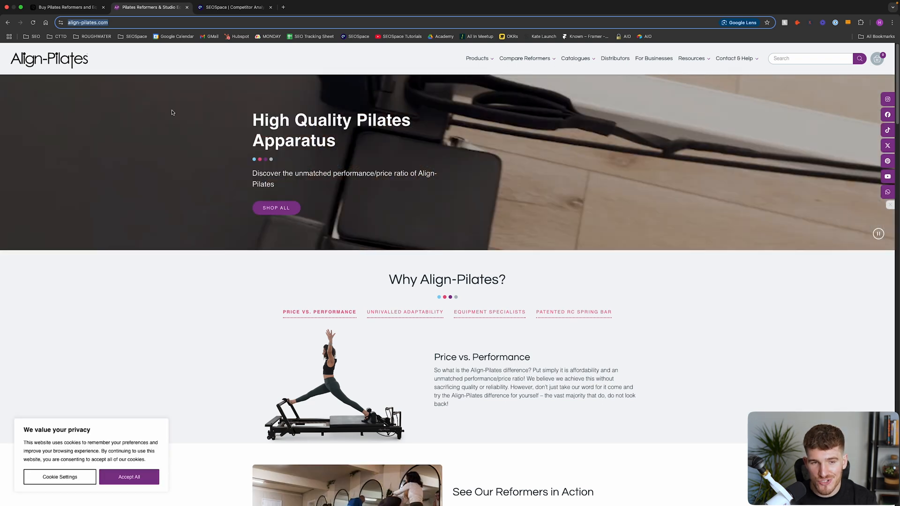
{"action": "left_click", "coordinate": [232, 7]}
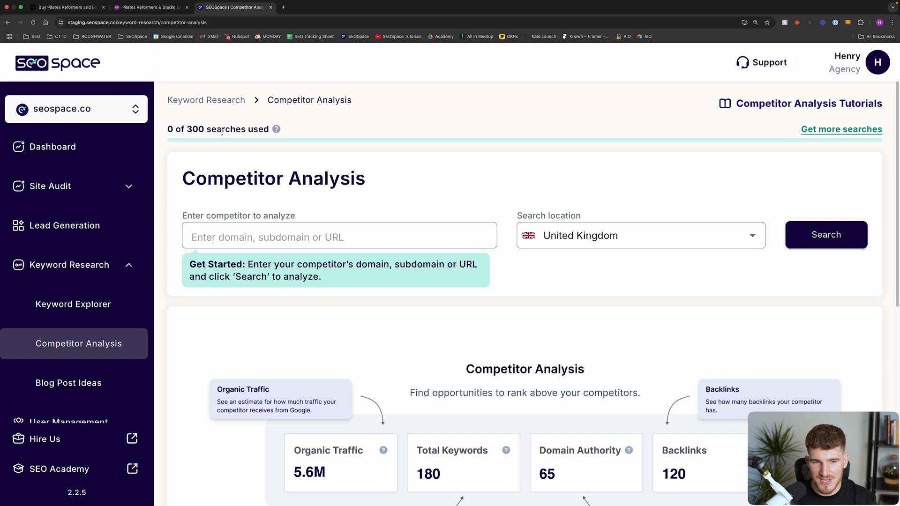
{"action": "mouse_move", "coordinate": [106, 337]}
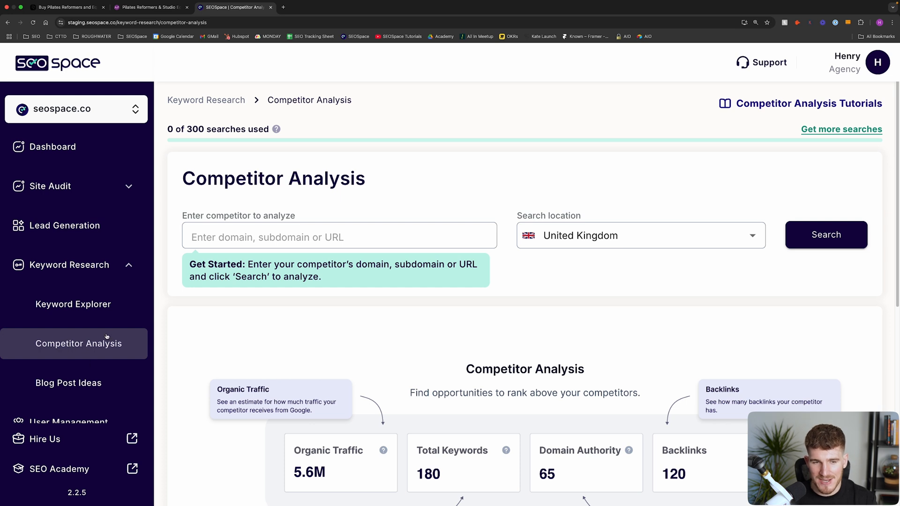
{"action": "type", "text": "https://align-pilates.com/"}
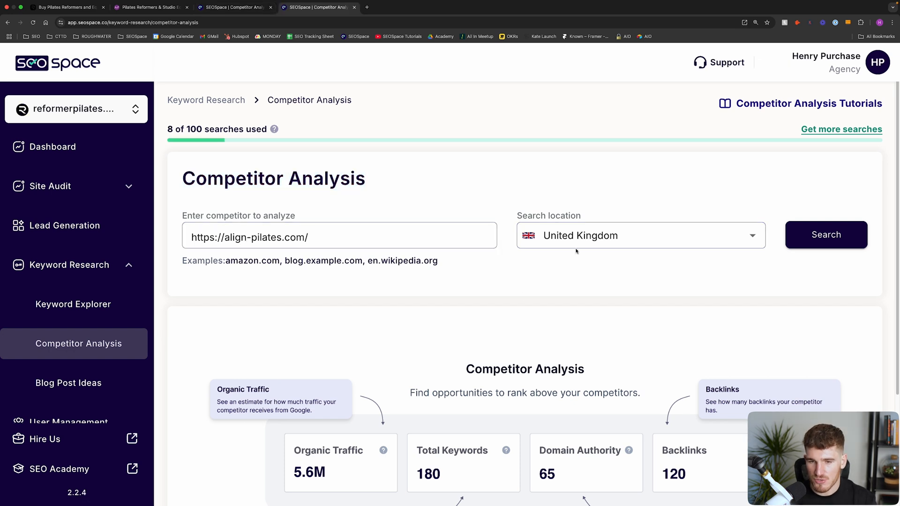
{"action": "left_click", "coordinate": [825, 234]}
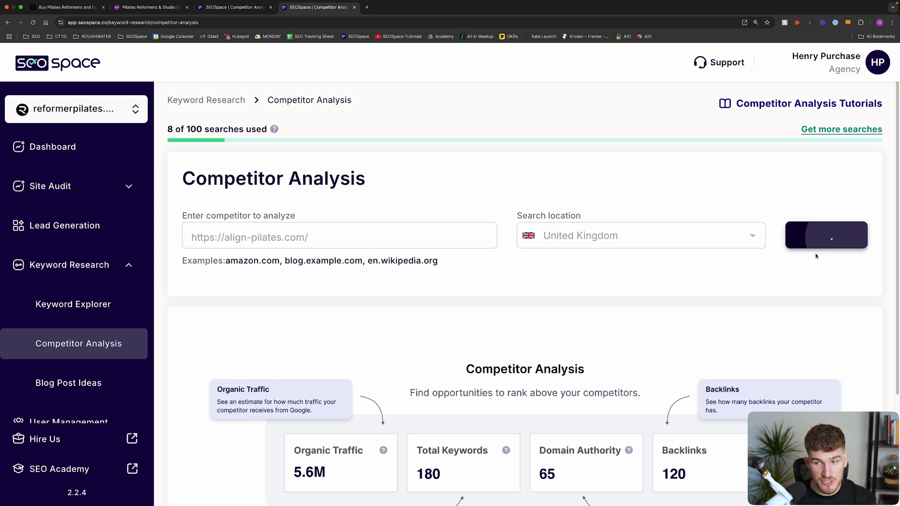
{"action": "left_click", "coordinate": [827, 235]}
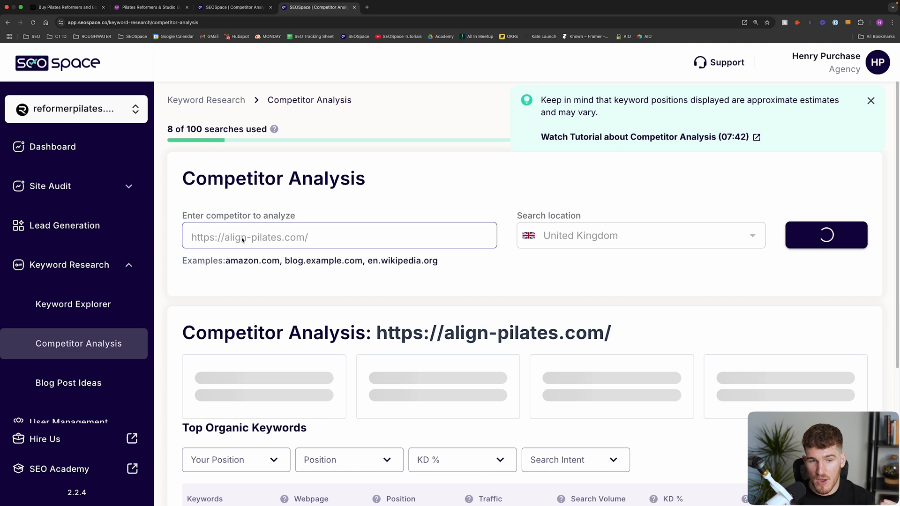
{"action": "left_click", "coordinate": [826, 234]}
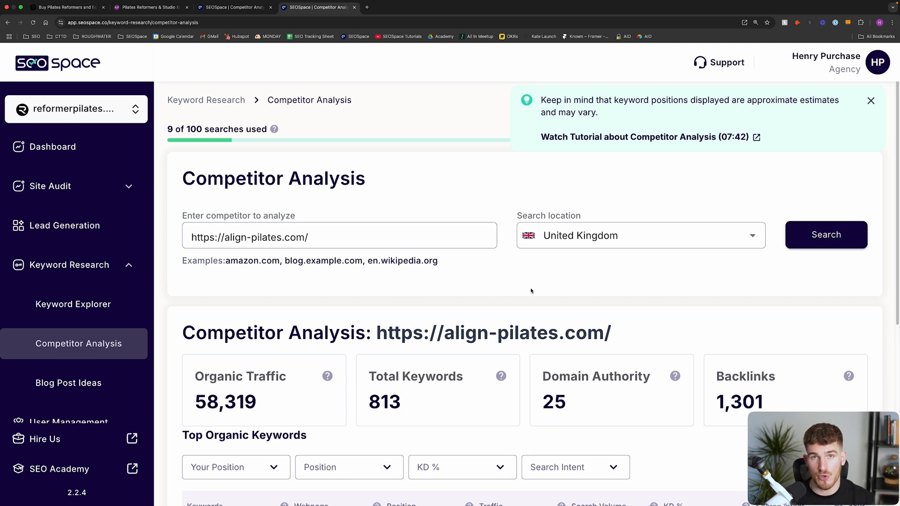
{"action": "left_click", "coordinate": [870, 101]}
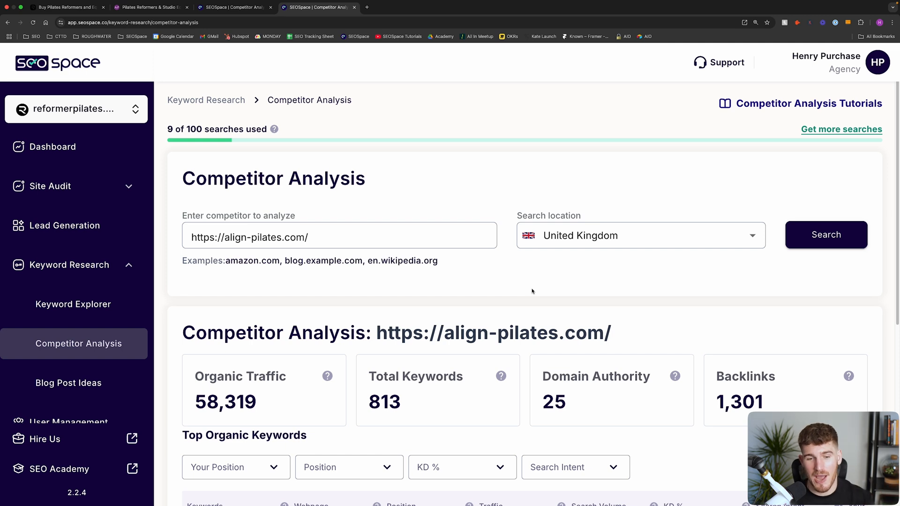
View the full Top Organic Keywords list for align-pilates.com, starting with align pilates.
{"action": "scroll", "scroll_direction": "down", "scroll_amount": 3}
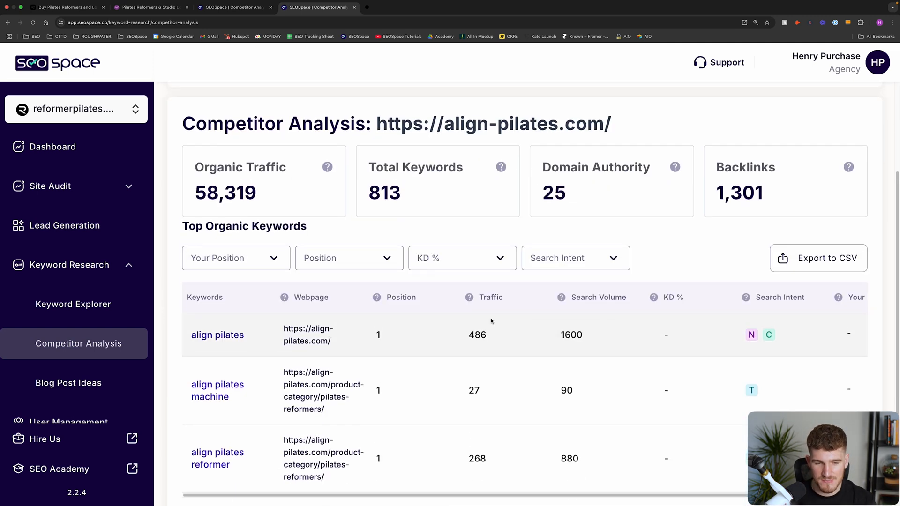
{"action": "scroll", "scroll_direction": "down", "scroll_amount": 3}
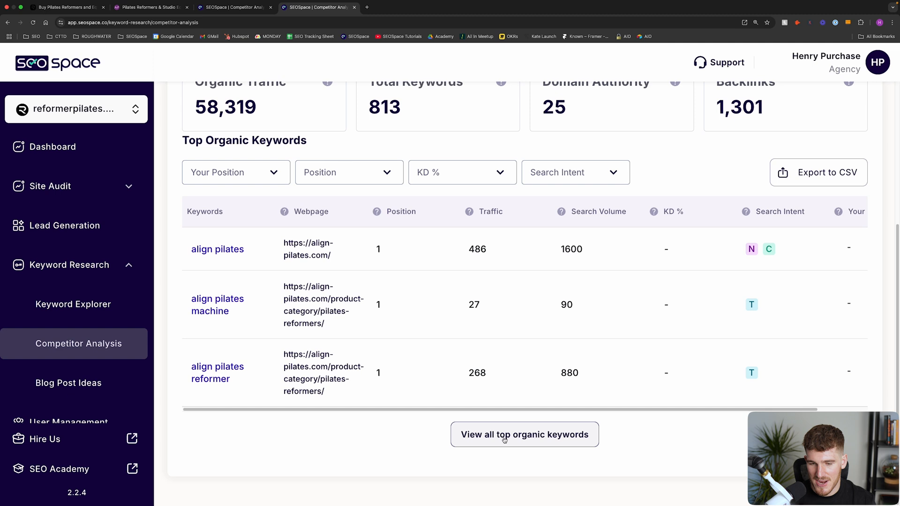
{"action": "left_click", "coordinate": [524, 434]}
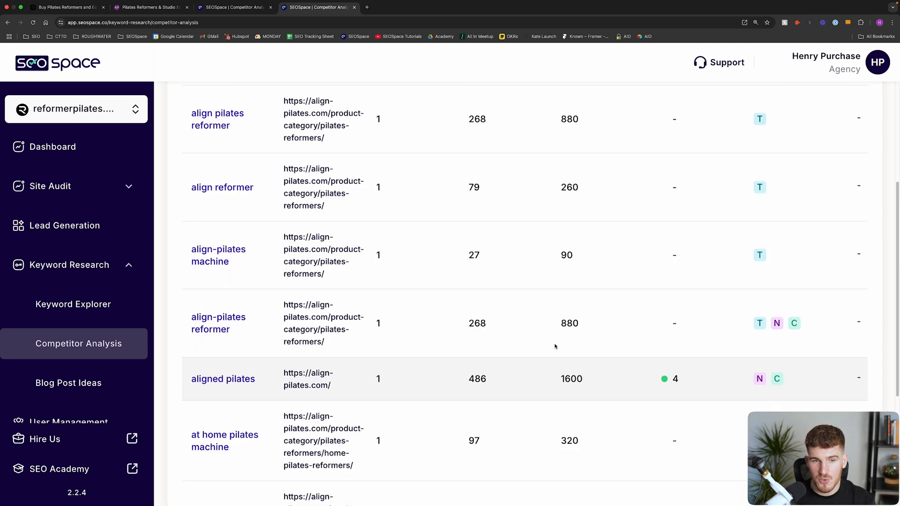
{"action": "scroll", "scroll_direction": "down", "scroll_amount": 3}
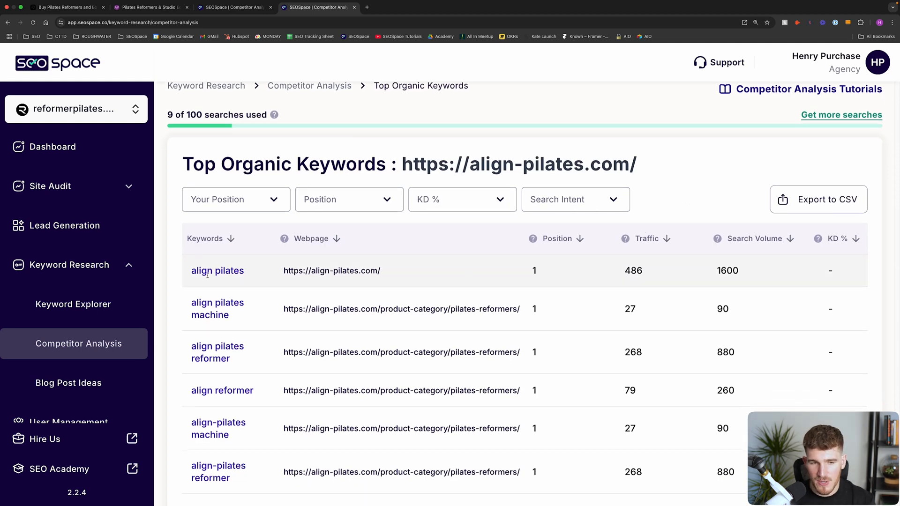
{"action": "scroll", "scroll_direction": "down", "scroll_amount": 3}
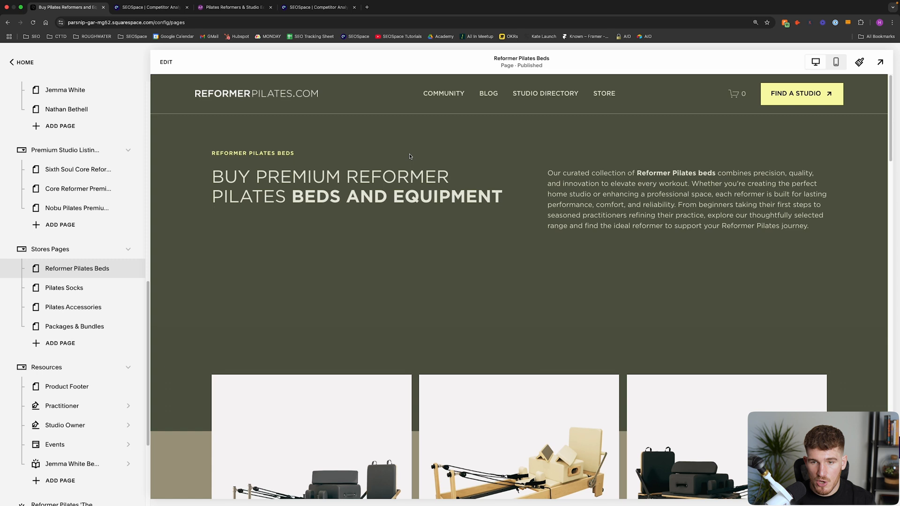
{"action": "mouse_move", "coordinate": [500, 277]}
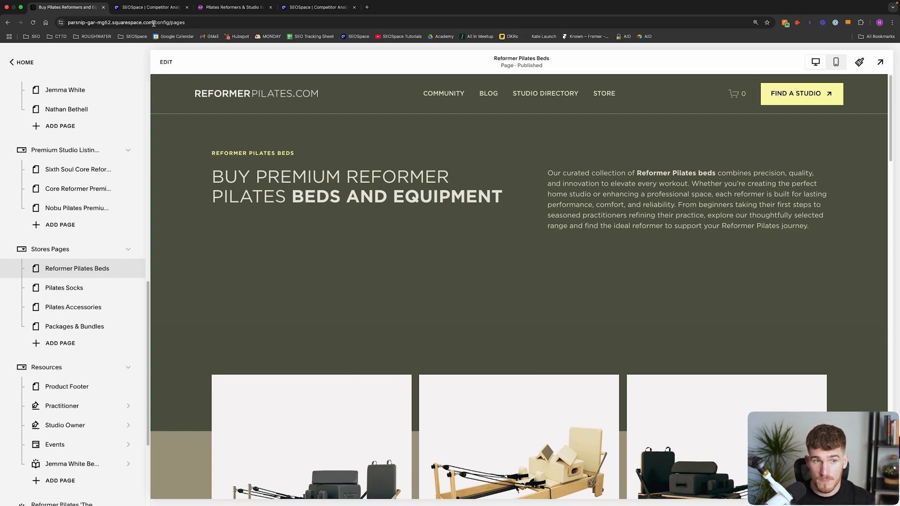
Return to the Squarespace Reformer Pilates Beds page to grab its address.
{"action": "left_click", "coordinate": [150, 7]}
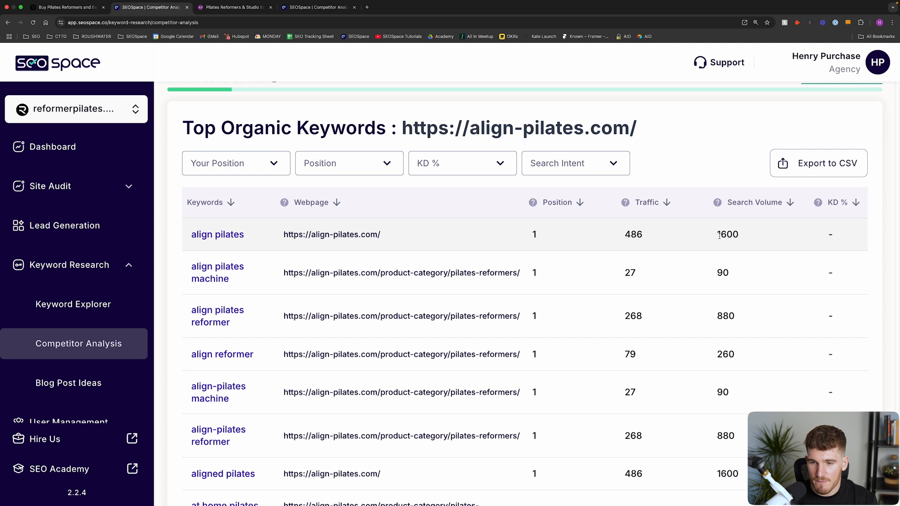
{"action": "mouse_move", "coordinate": [717, 202]}
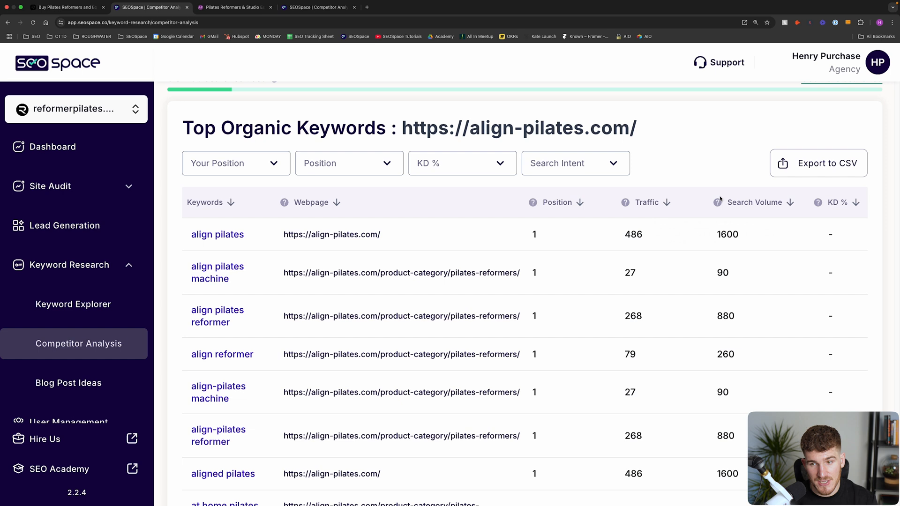
Select 'buy reformer pilates machine' from align-pilates.com's top organic keywords as the target.
{"action": "key", "text": "ctrl+plus"}
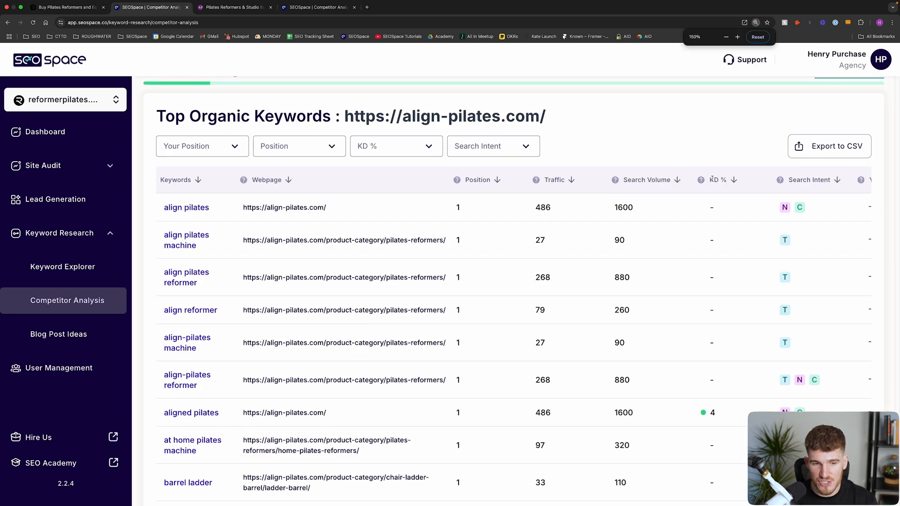
{"action": "mouse_move", "coordinate": [730, 224]}
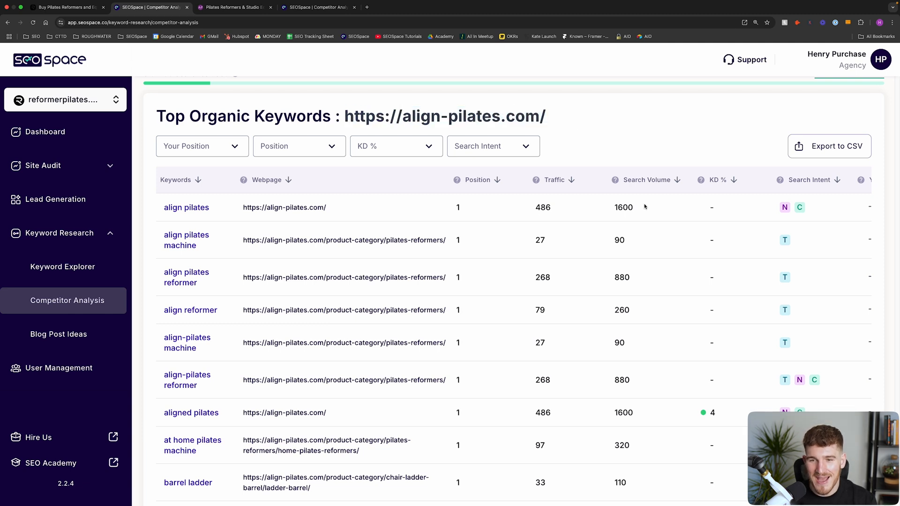
{"action": "scroll", "scroll_direction": "down", "scroll_amount": 3}
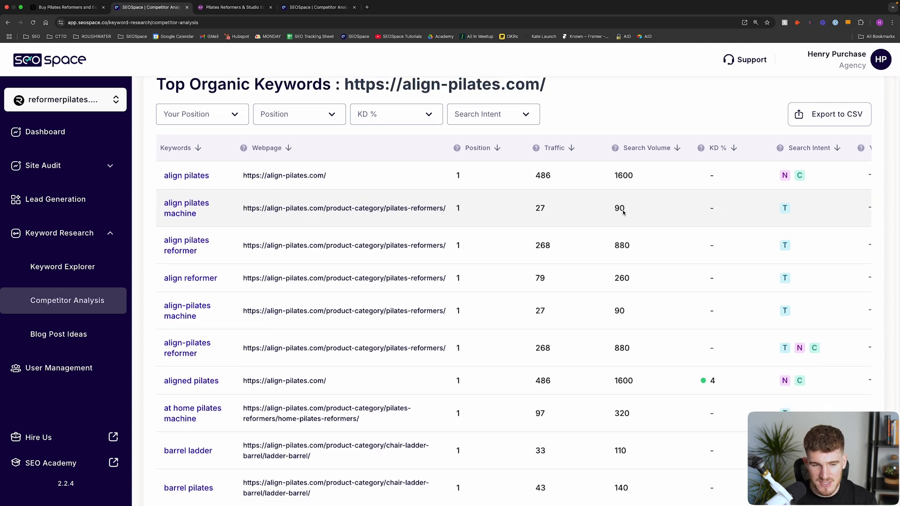
{"action": "scroll", "scroll_direction": "down", "scroll_amount": 3}
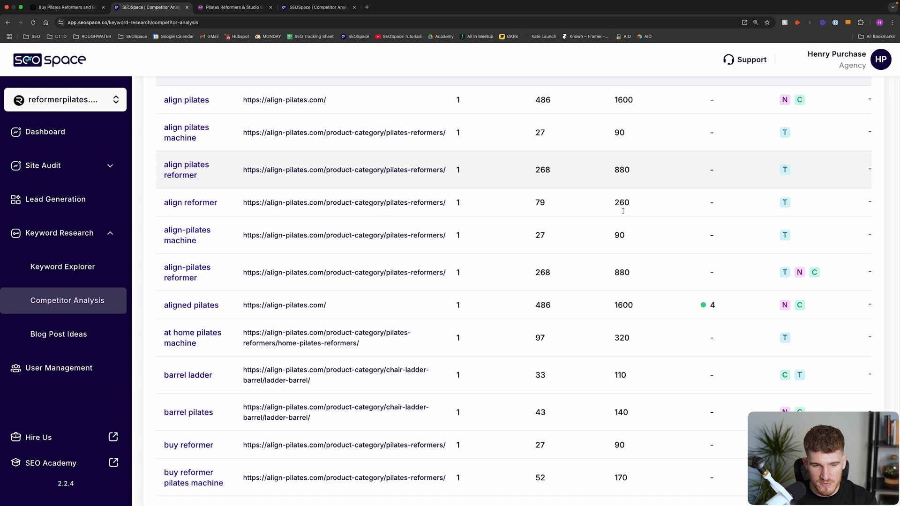
{"action": "scroll", "scroll_direction": "down", "scroll_amount": 3}
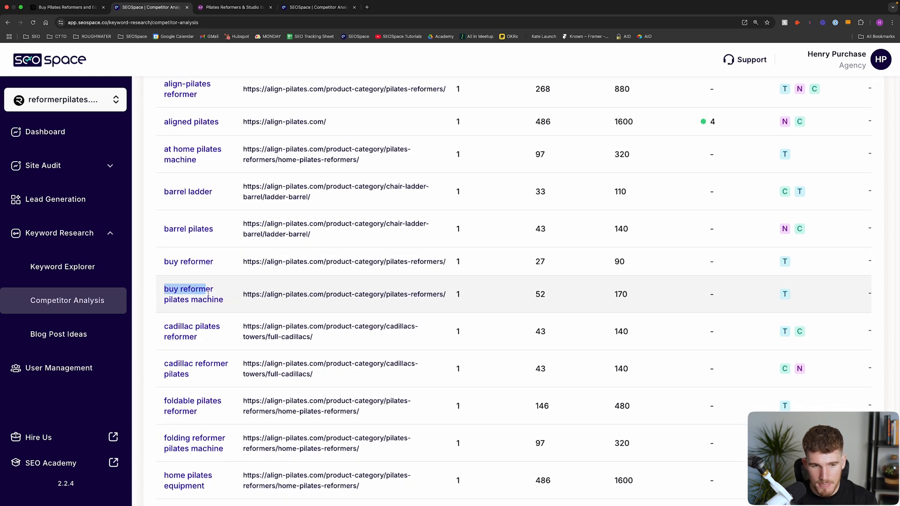
{"action": "double_click", "coordinate": [193, 293]}
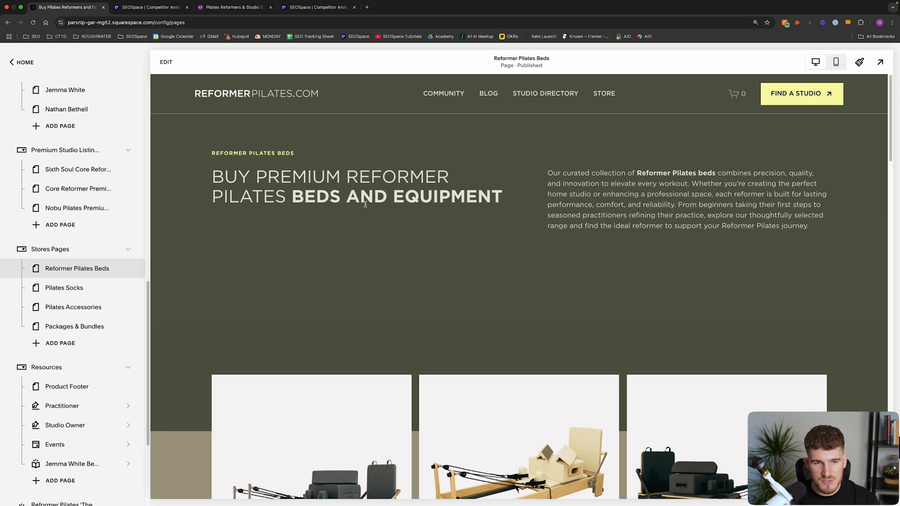
Scroll through the Reformer Pilates Beds page with the SEOSpace panel open.
{"action": "scroll", "scroll_direction": "down", "scroll_amount": 3}
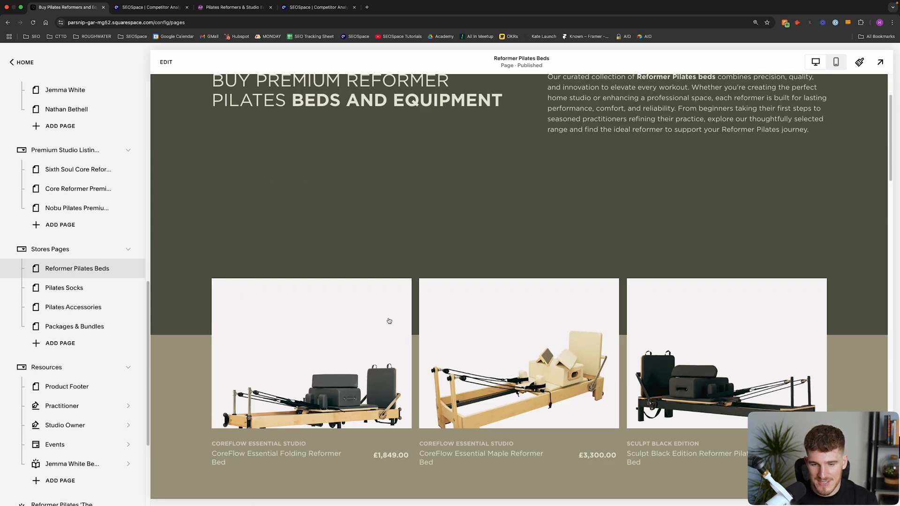
{"action": "scroll", "scroll_direction": "down", "scroll_amount": 3}
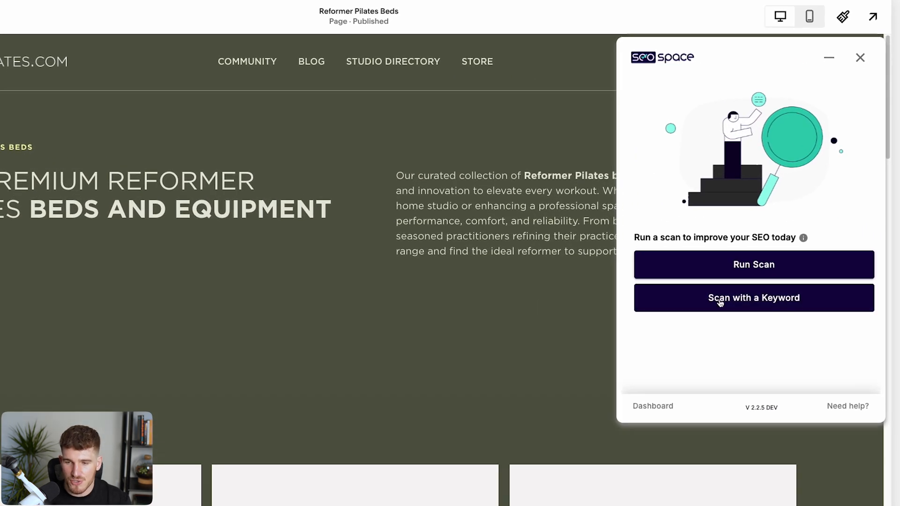
Scan the Reformer Pilates Beds page for 'buy reformer pilates machine', scoring 48/100 Needs Work.
{"action": "left_click", "coordinate": [754, 297]}
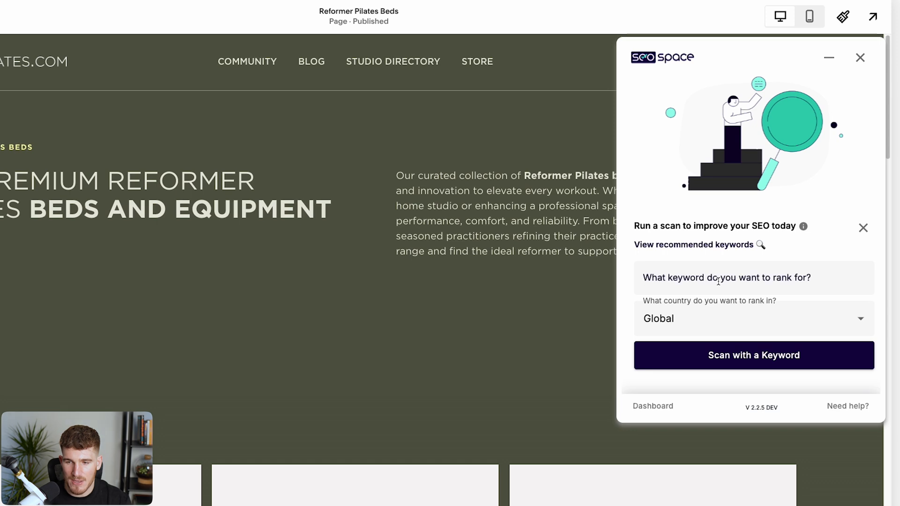
{"action": "type", "text": "buy reformer pilates machine"}
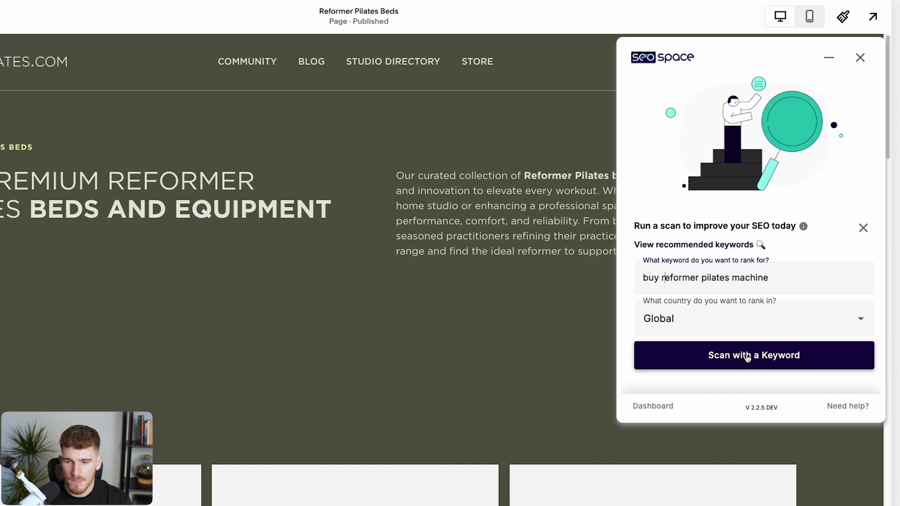
{"action": "left_click", "coordinate": [753, 354]}
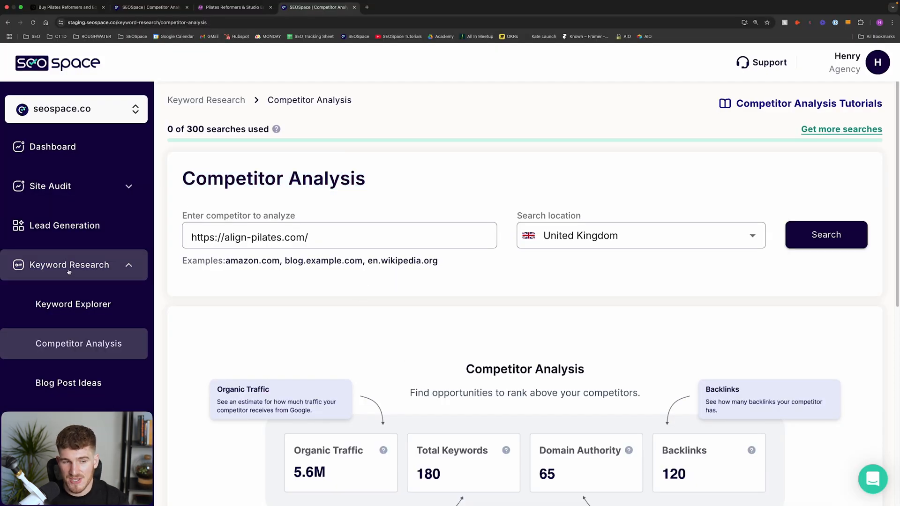
{"action": "left_click", "coordinate": [66, 7]}
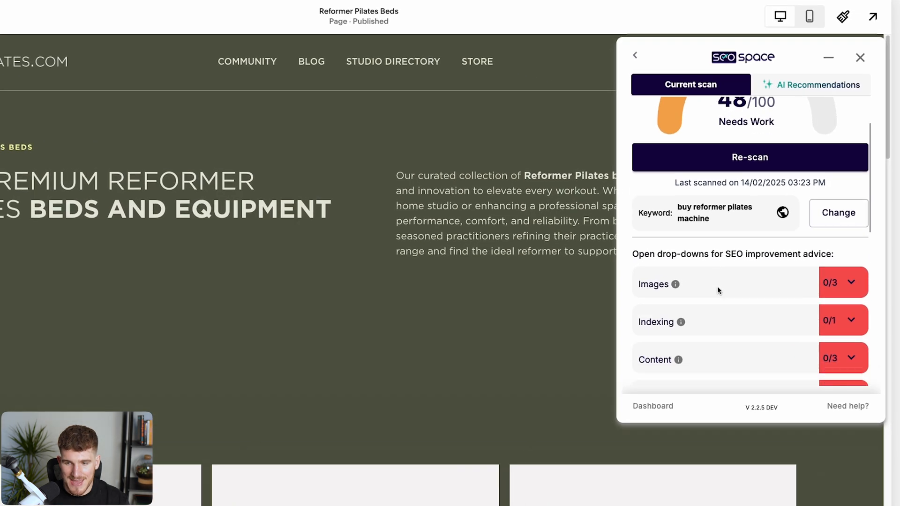
Expand the SEO Title advice and generate a Click-worthy AI title for the page.
{"action": "scroll", "scroll_direction": "down", "scroll_amount": 3}
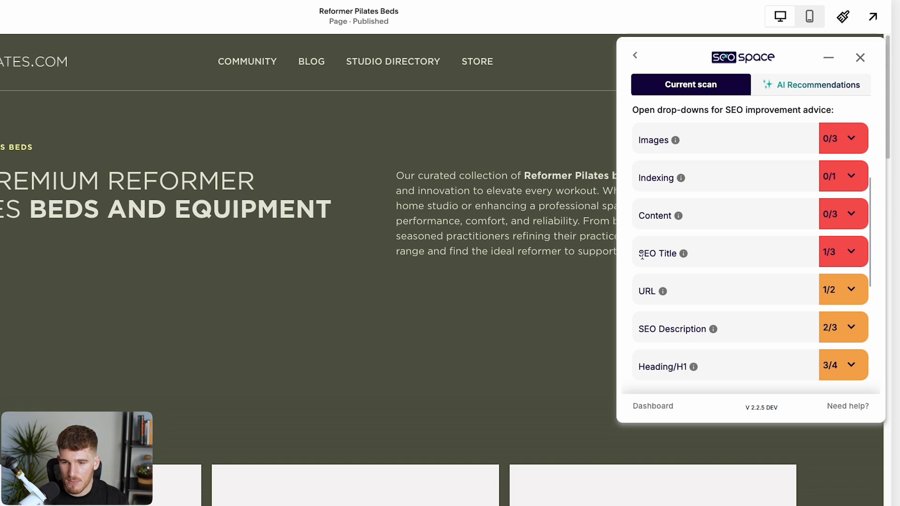
{"action": "mouse_move", "coordinate": [680, 253]}
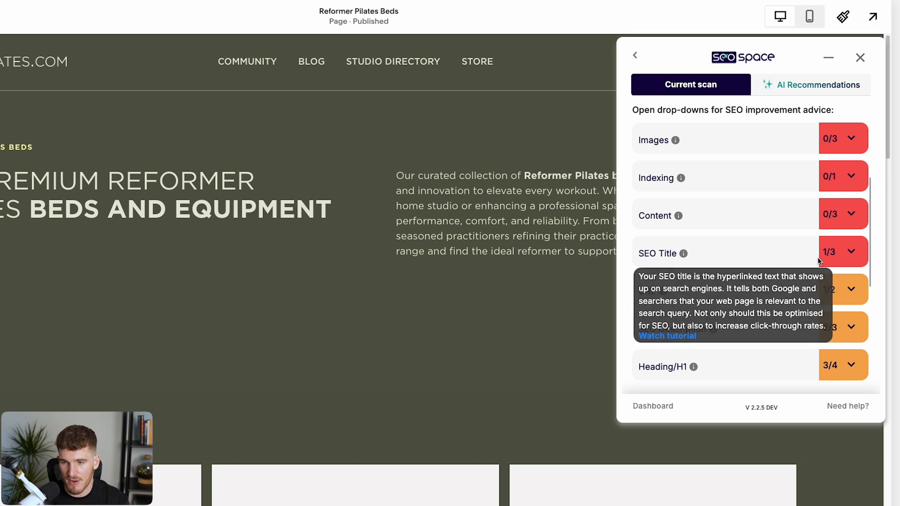
{"action": "left_click", "coordinate": [842, 251]}
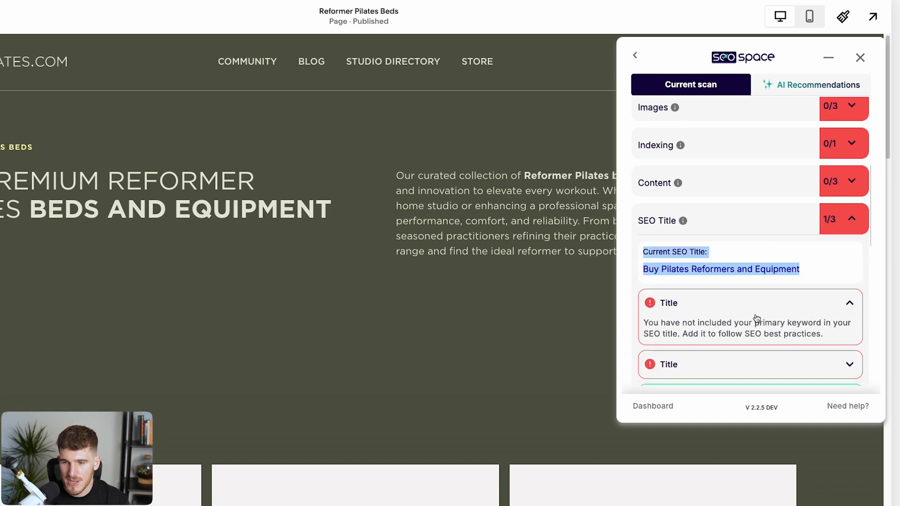
{"action": "scroll", "scroll_direction": "down", "scroll_amount": 3}
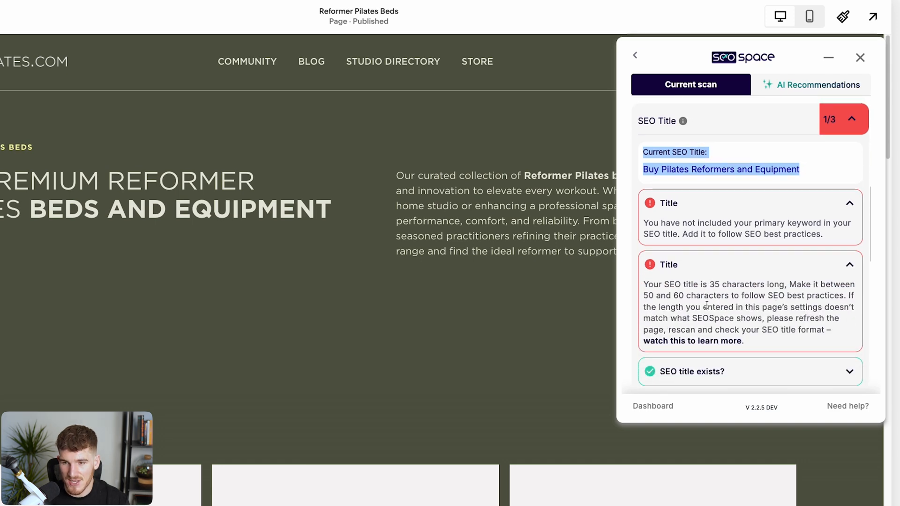
{"action": "scroll", "scroll_direction": "down", "scroll_amount": 3}
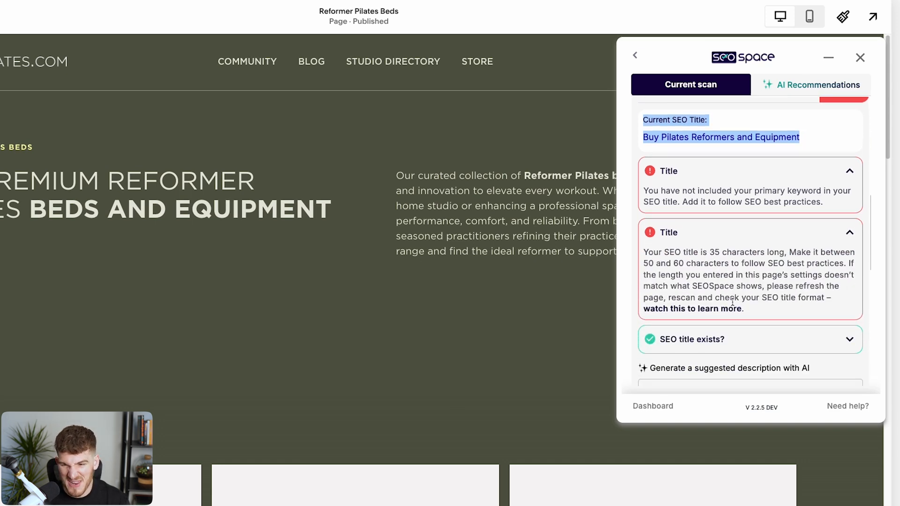
{"action": "scroll", "scroll_direction": "down", "scroll_amount": 3}
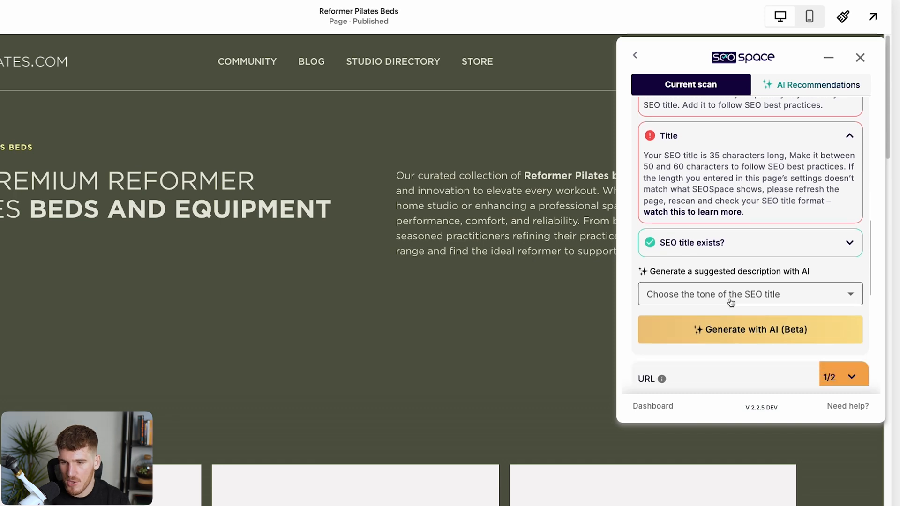
{"action": "left_click", "coordinate": [749, 293]}
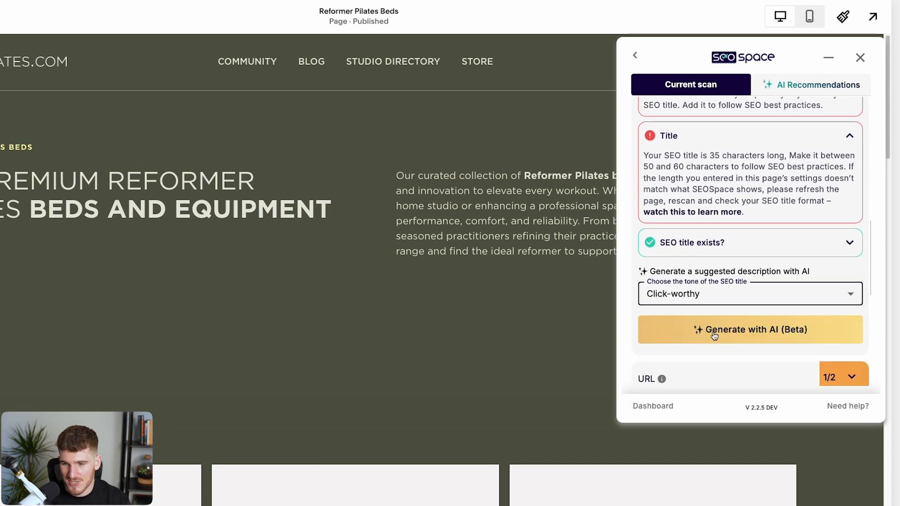
{"action": "left_click", "coordinate": [749, 329]}
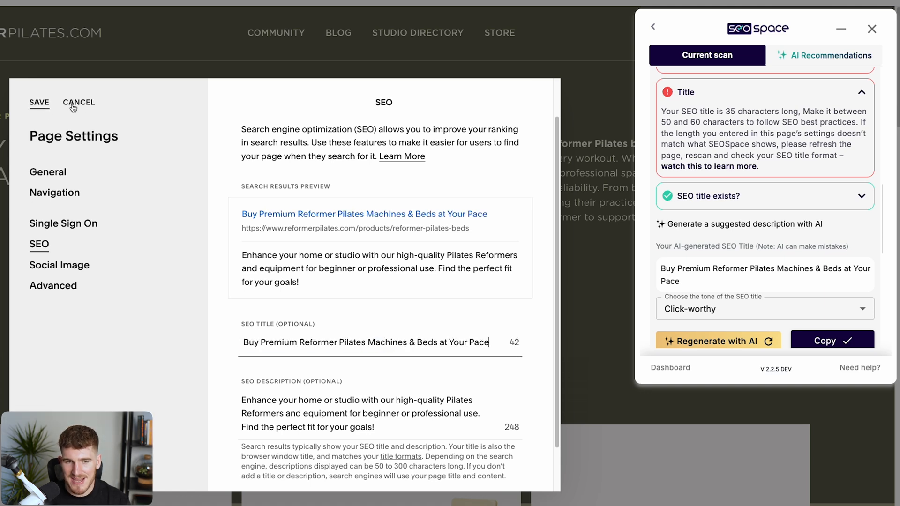
Cancel out of page settings after pasting the AI title, bringing up the discard prompt.
{"action": "left_click", "coordinate": [79, 102]}
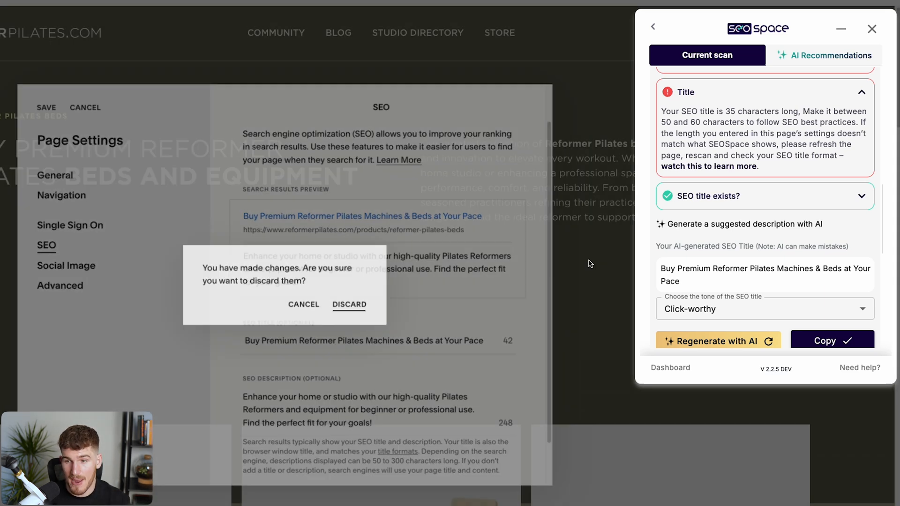